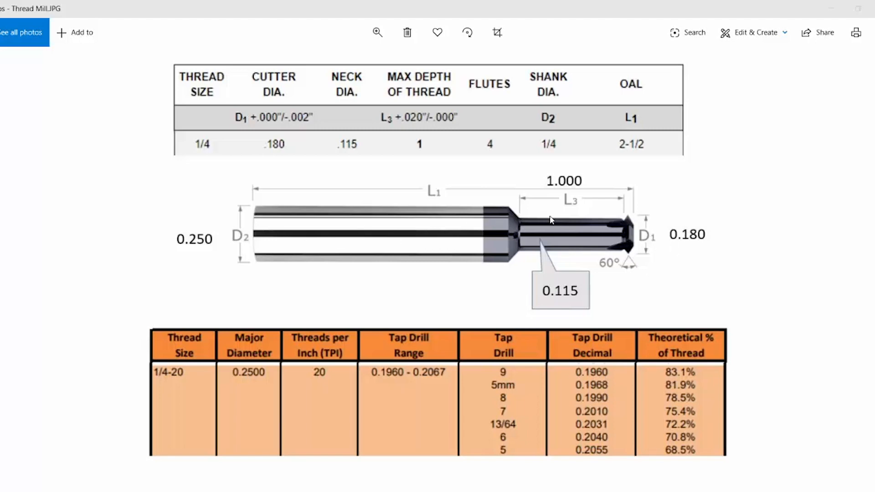
mouse_move(226, 88)
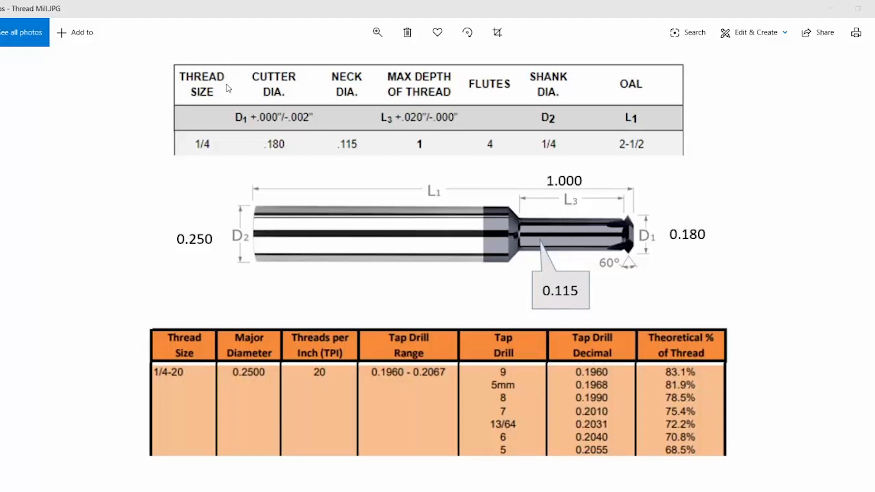
mouse_move(266, 140)
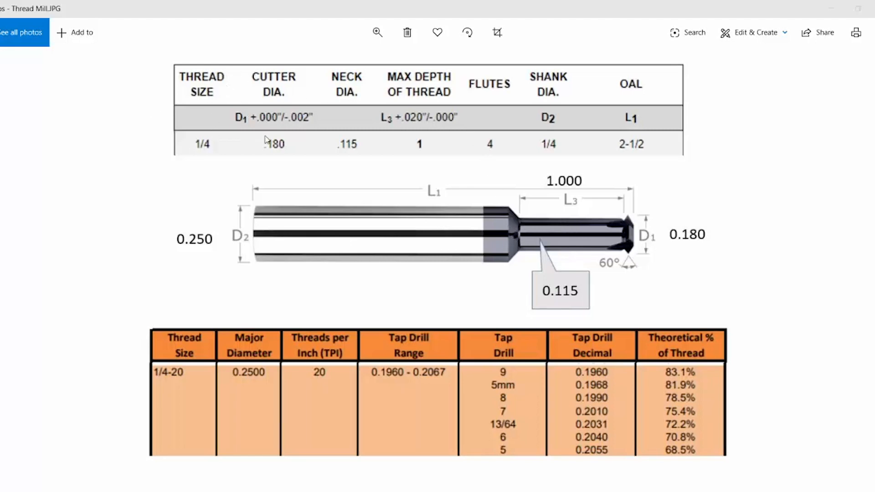
mouse_move(274, 151)
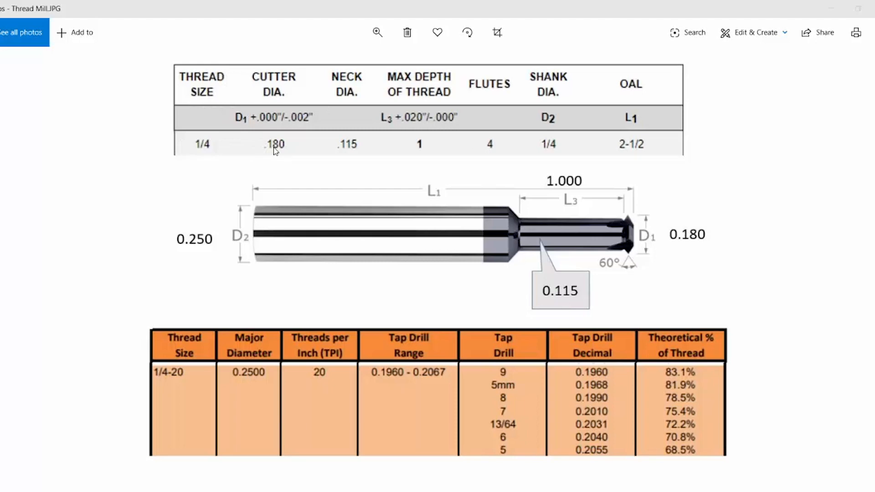
mouse_move(631, 224)
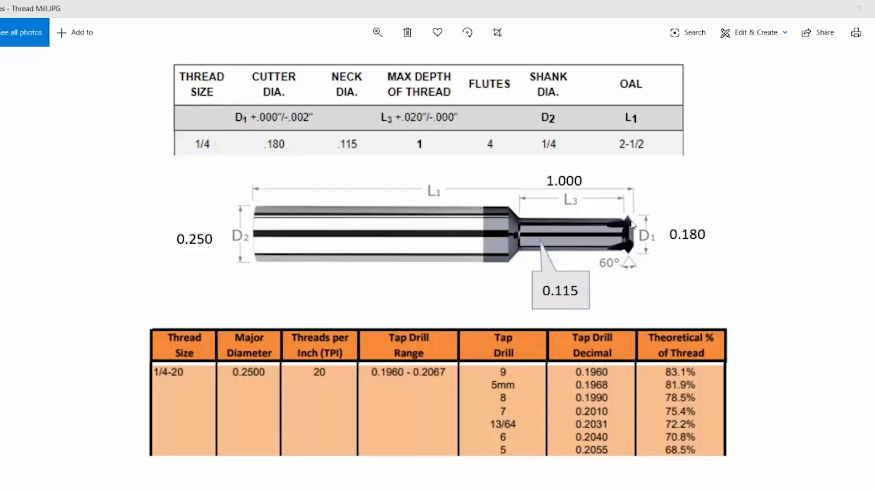
mouse_move(621, 231)
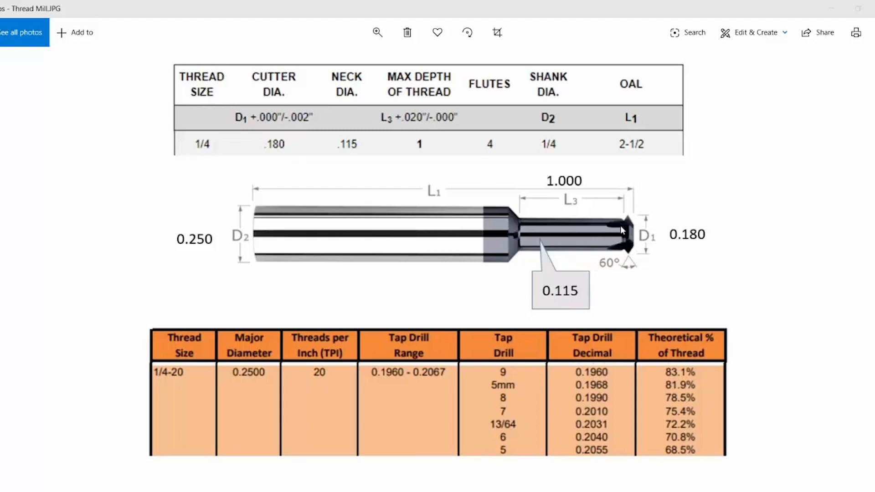
mouse_move(612, 214)
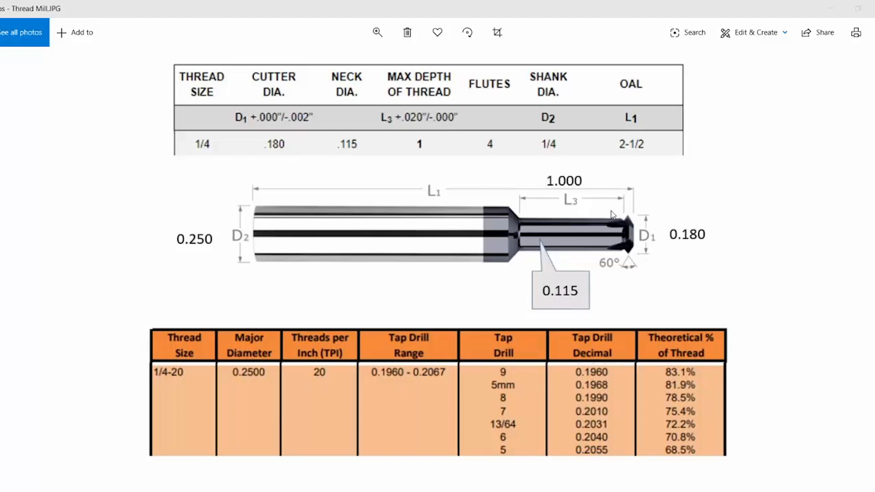
mouse_move(549, 142)
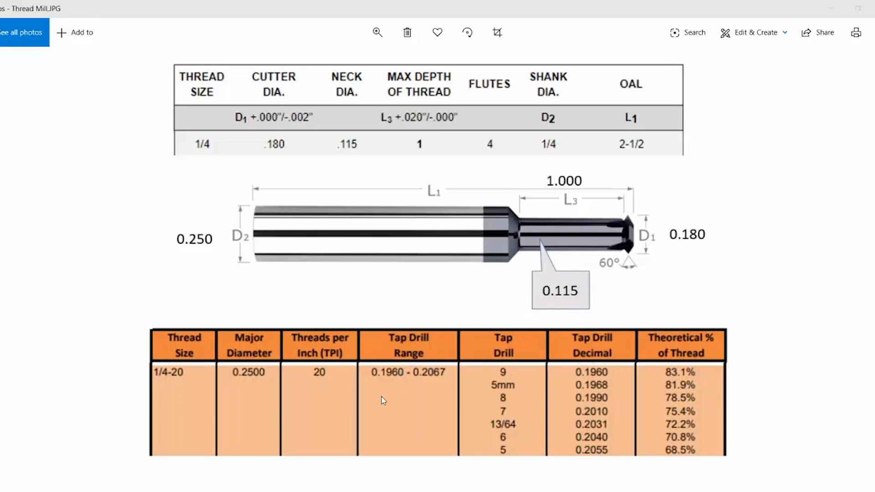
mouse_move(549, 405)
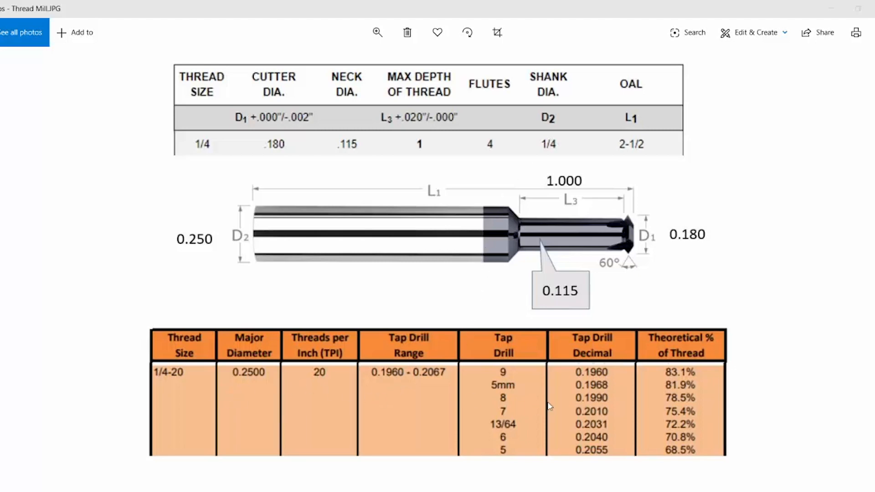
mouse_move(588, 417)
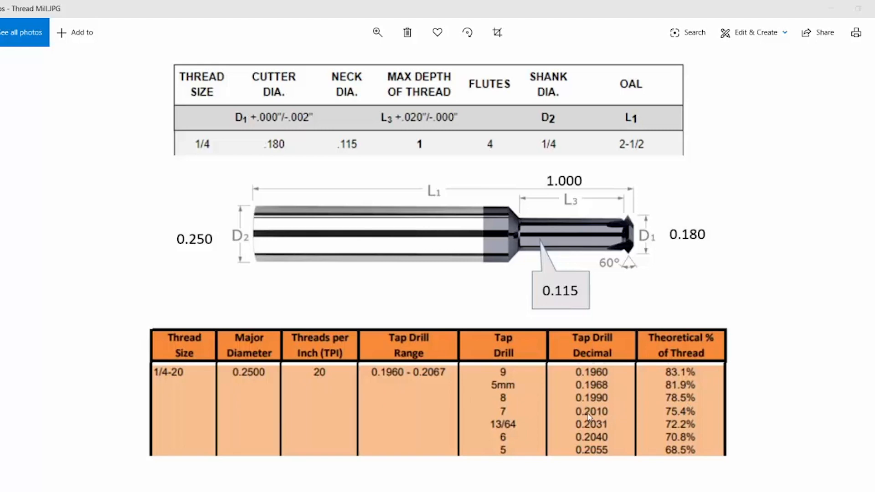
mouse_move(602, 417)
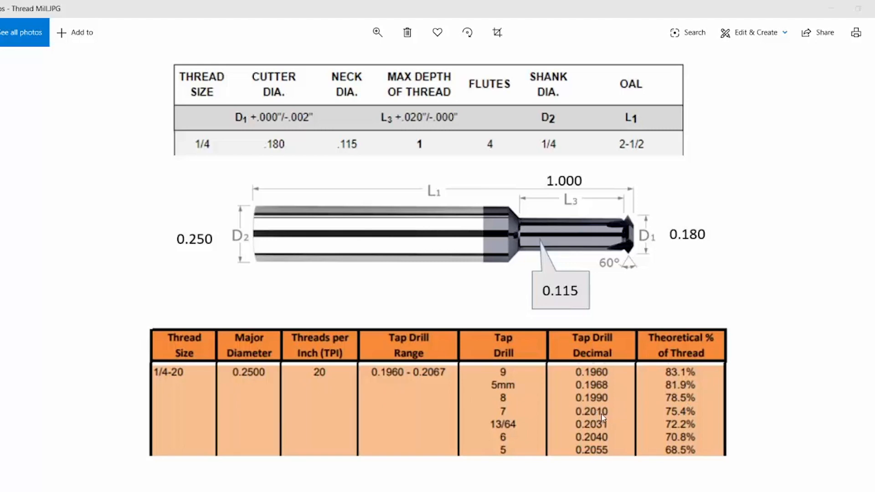
mouse_move(505, 417)
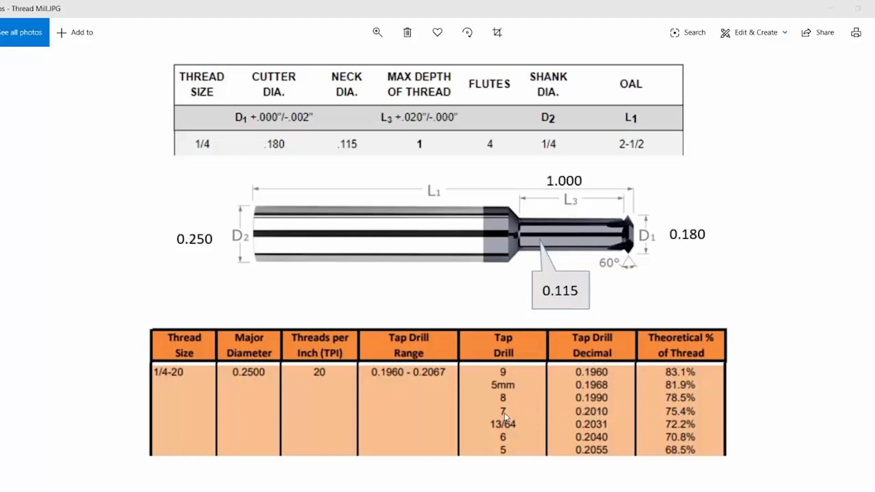
mouse_move(685, 416)
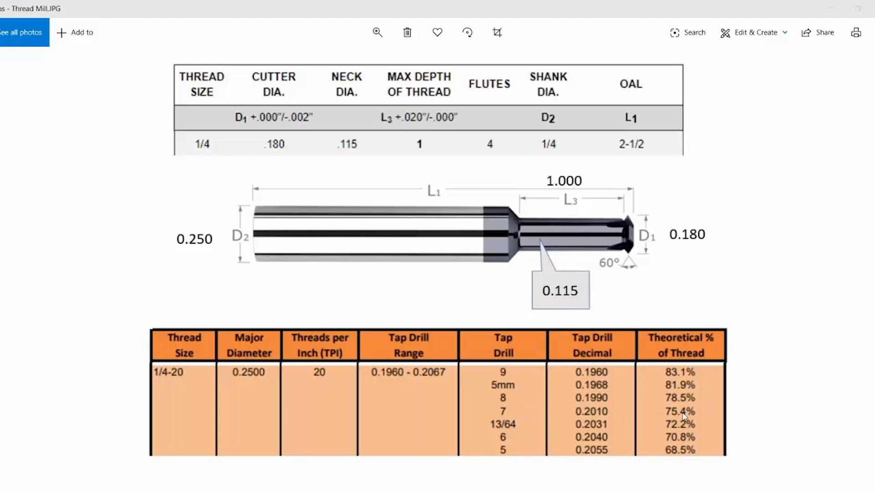
mouse_move(683, 415)
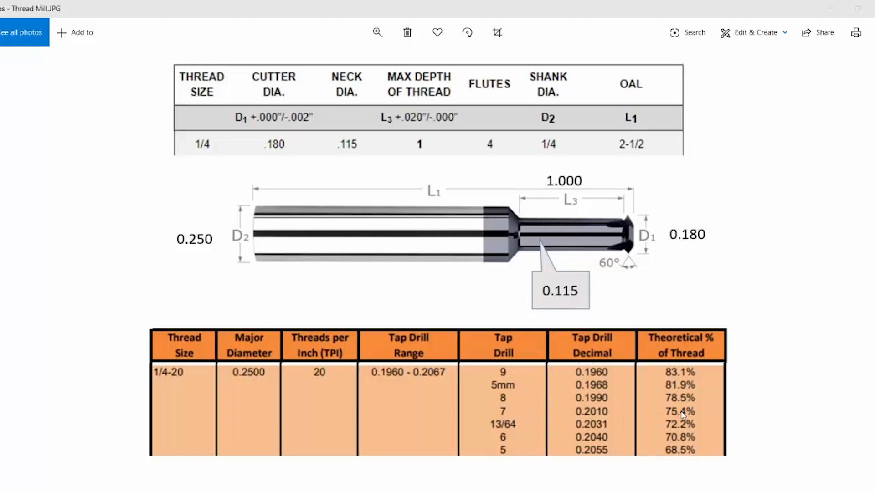
mouse_move(376, 380)
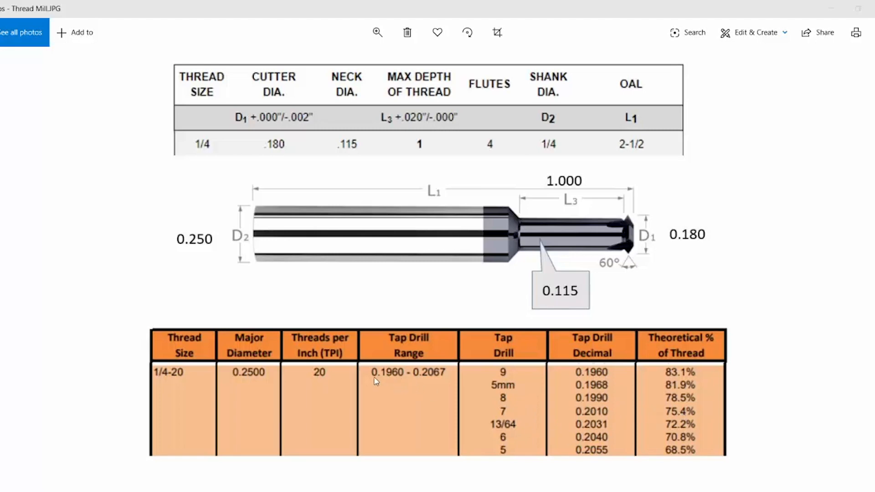
mouse_move(379, 315)
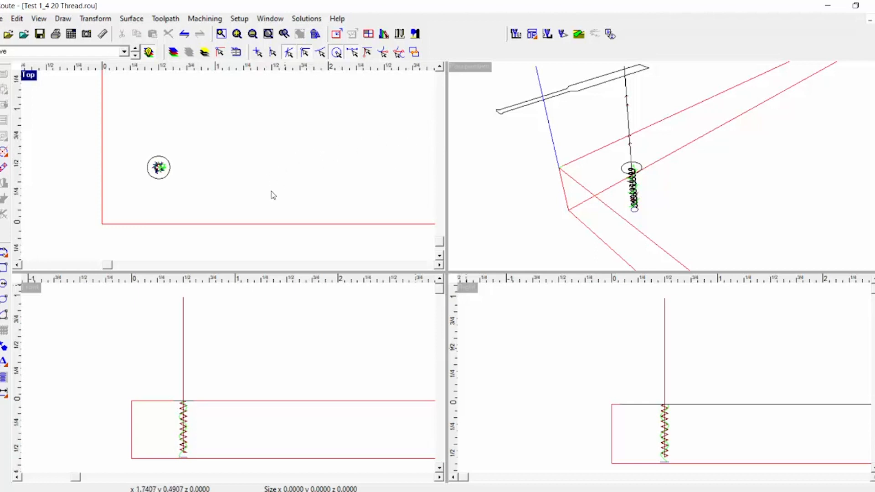
mouse_move(260, 174)
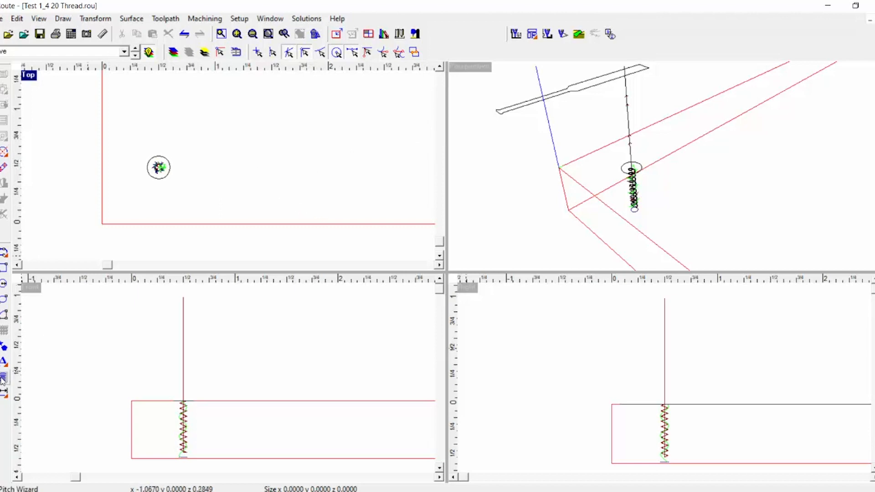
Bring up the Pitch Wizard previewing a 1/4-20 thread with a hex outline
left_click(3, 380)
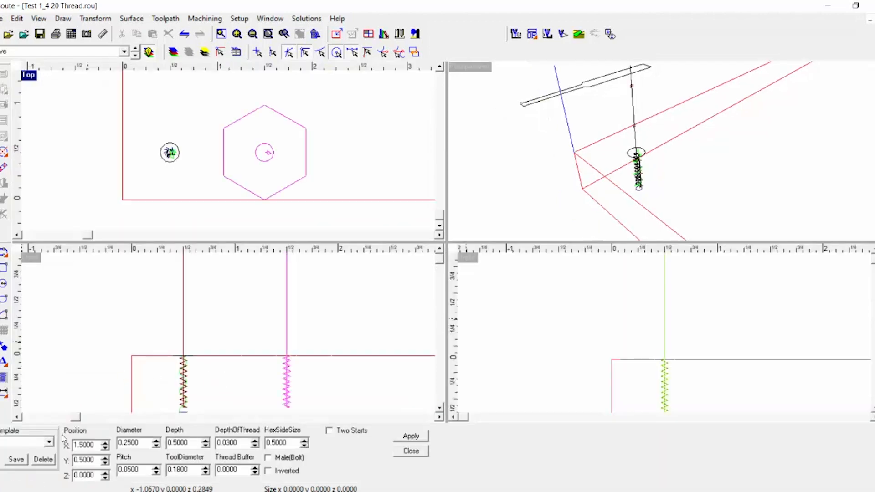
Add a 0.25 diameter, 0.5 deep, 0.05 pitch thread with a hexagon outline
left_click(89, 445)
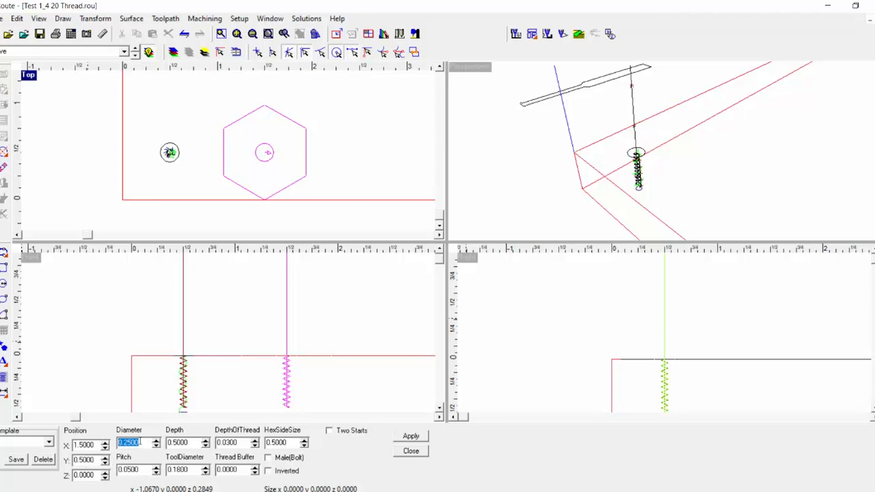
left_click(133, 470)
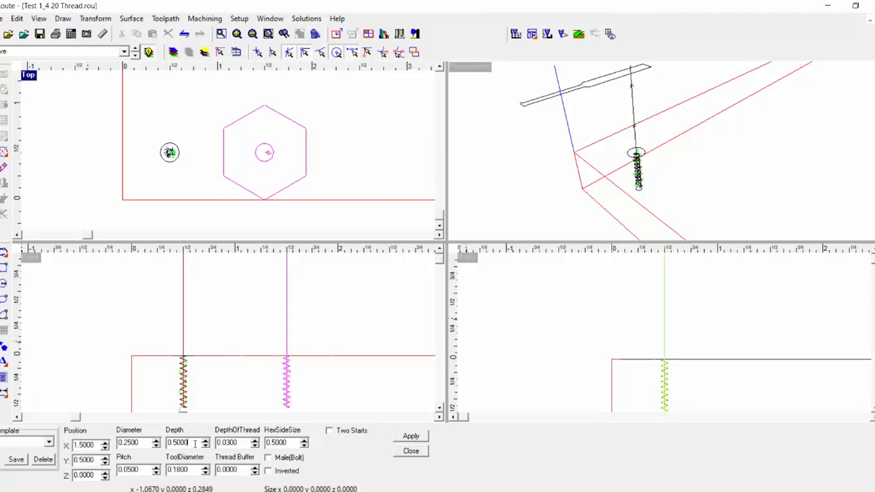
left_click(286, 443)
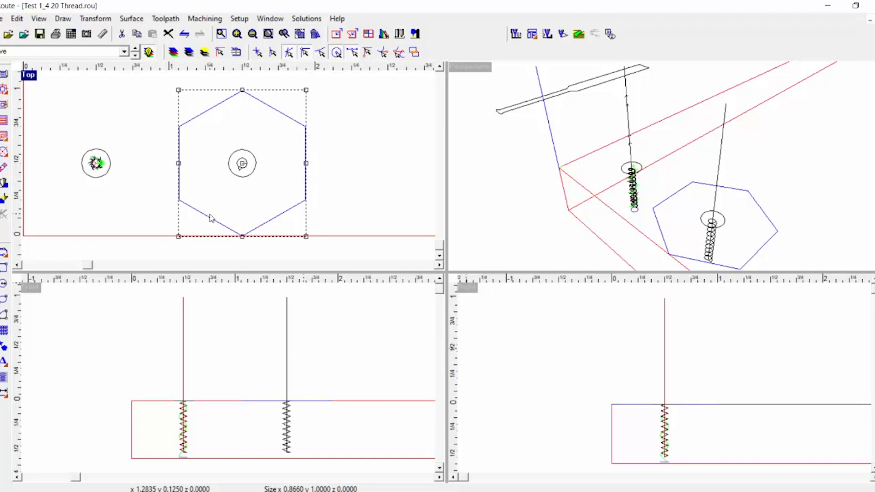
key("Delete")
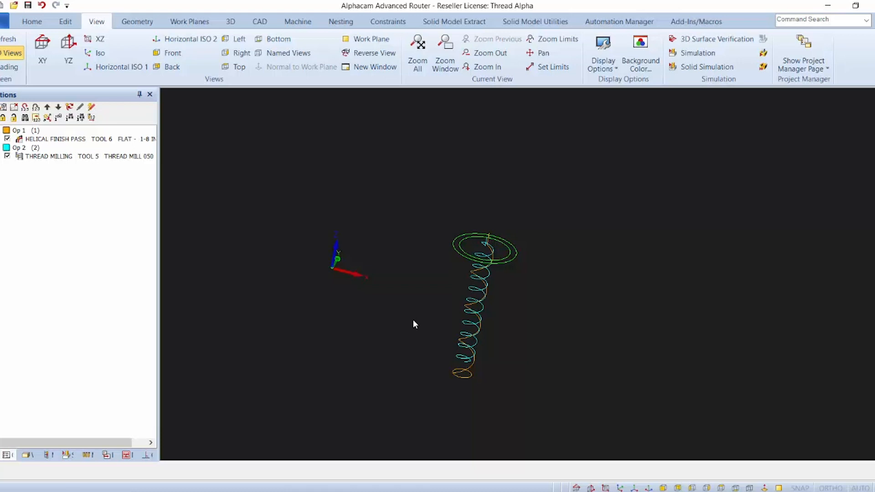
mouse_move(418, 314)
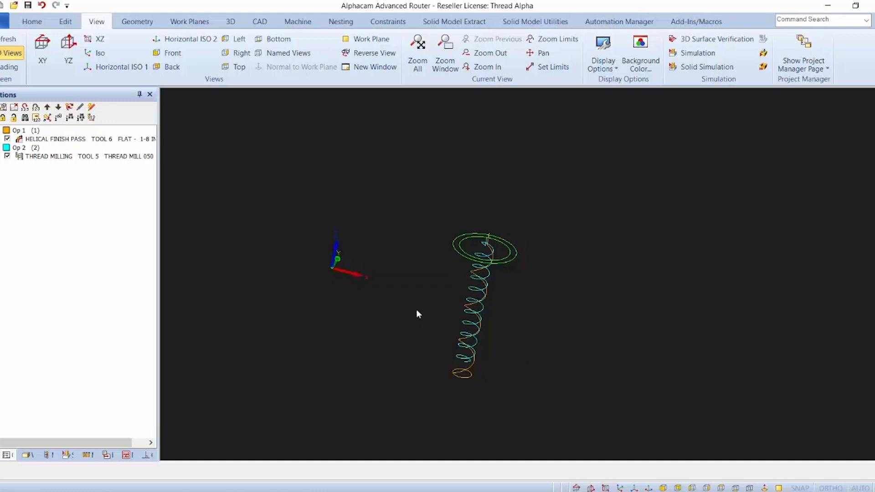
mouse_move(473, 338)
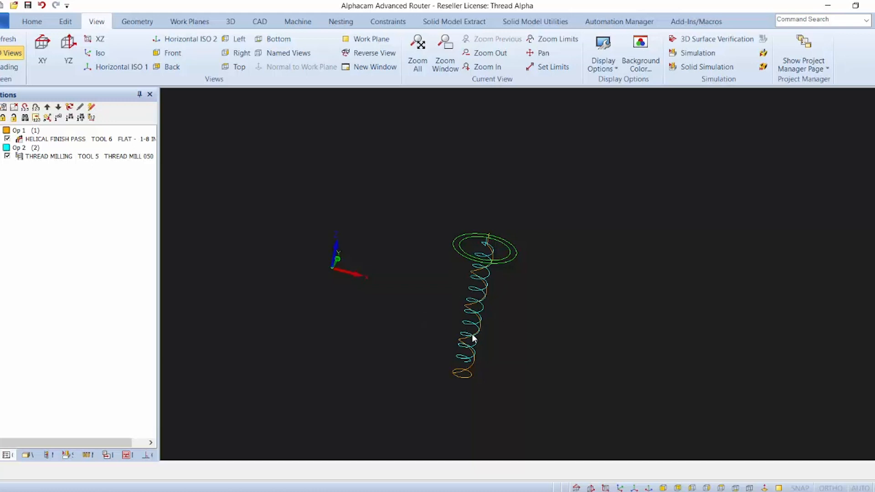
mouse_move(103, 163)
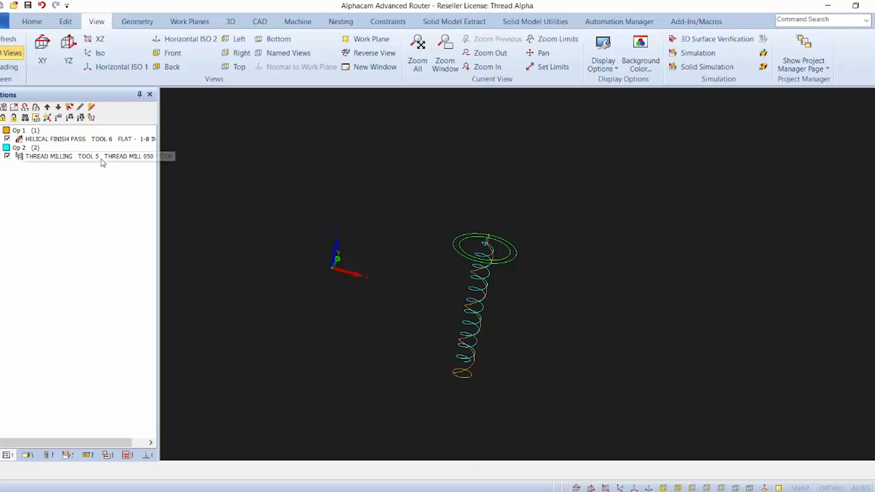
Edit the THREAD MILLING operation, accept its settings, and confirm the toolpath recalculation
right_click(47, 156)
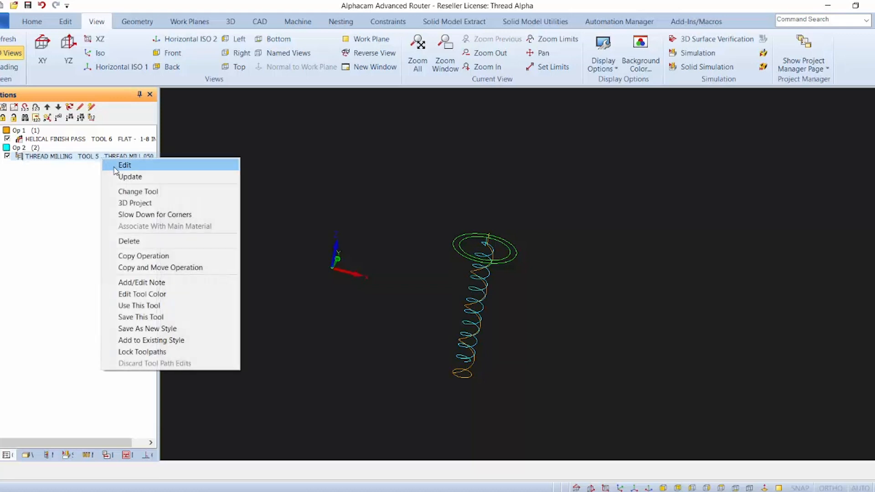
left_click(124, 164)
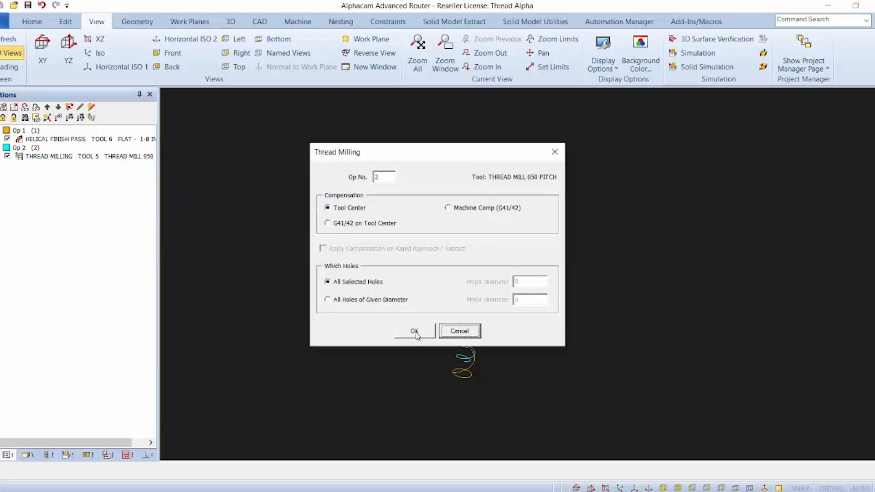
left_click(414, 331)
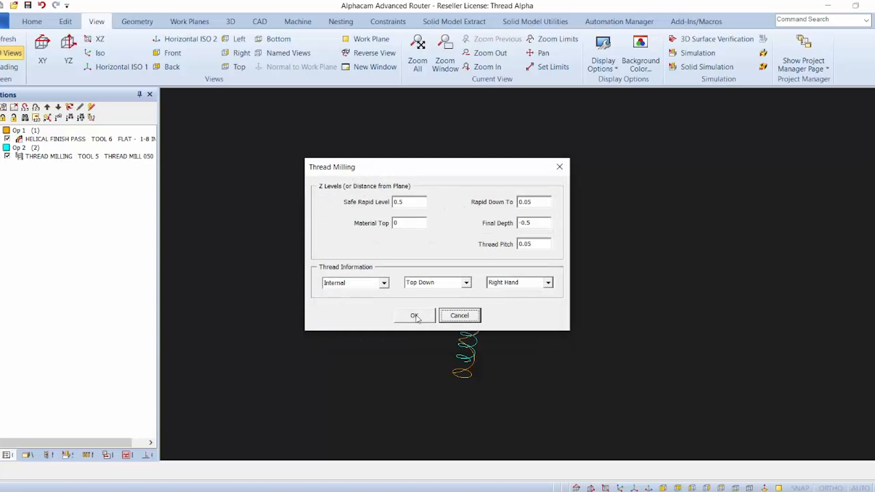
mouse_move(525, 233)
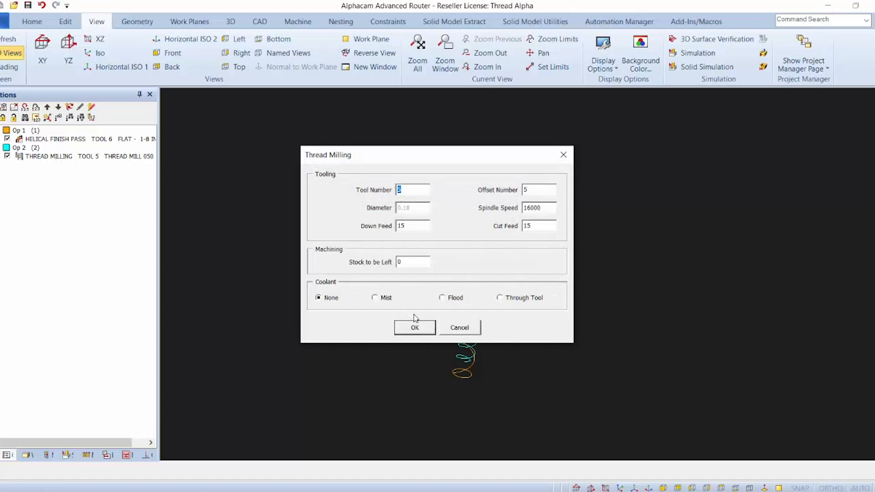
left_click(414, 327)
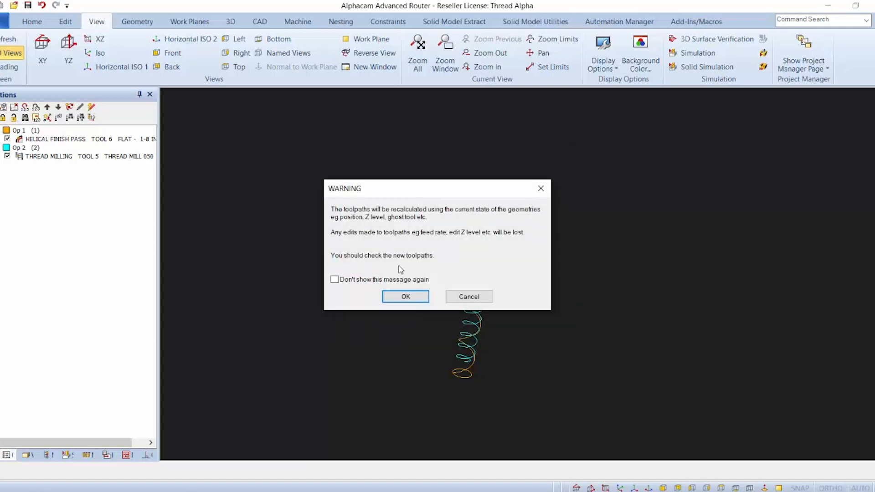
left_click(405, 296)
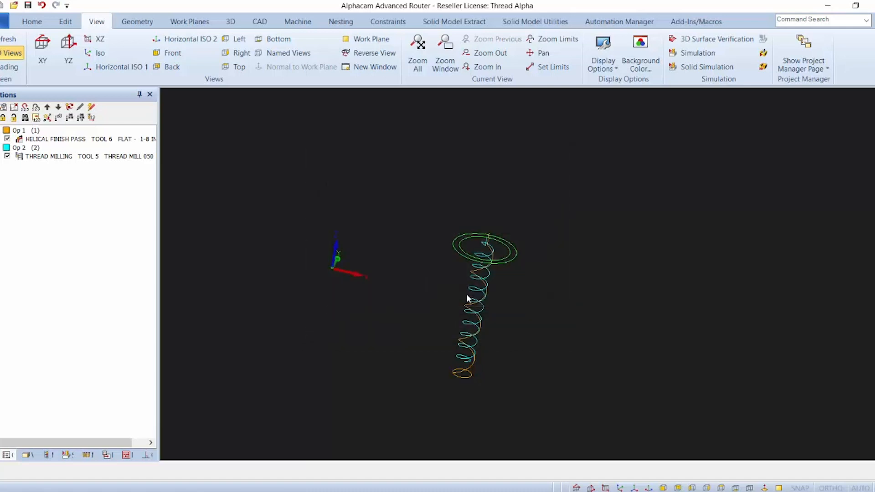